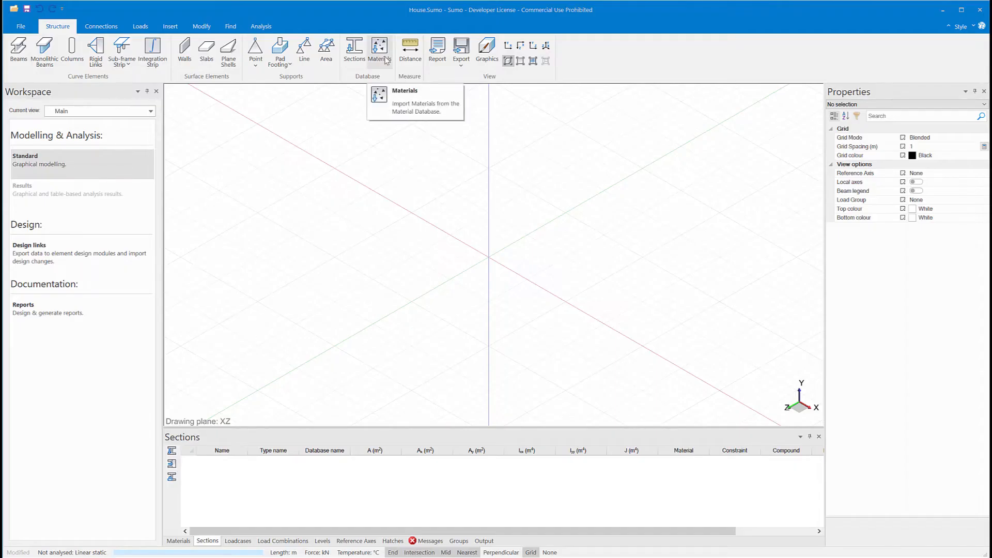
- Import S355JR steel, 40 MPa concrete and SA Pine Gr12 timber from the material database
left_click(379, 50)
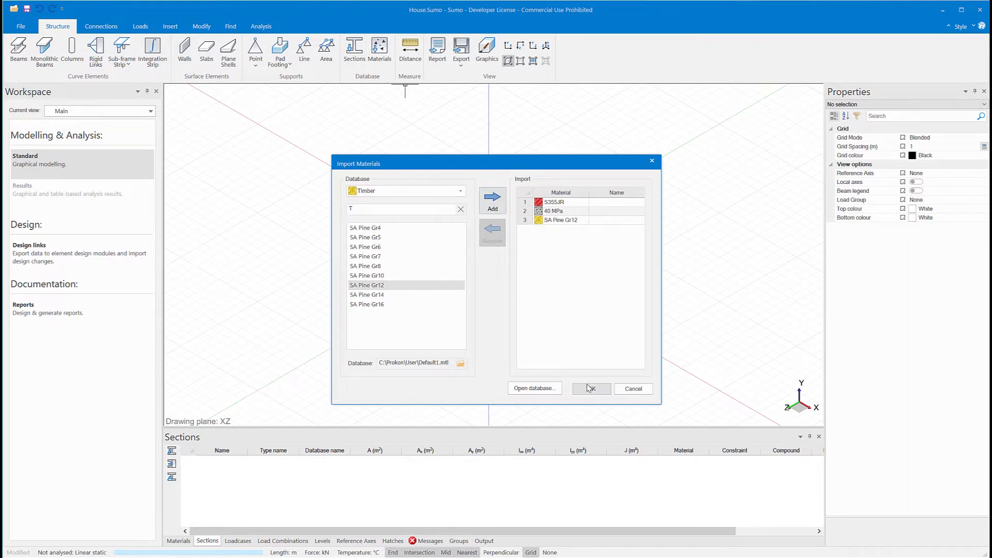
left_click(590, 389)
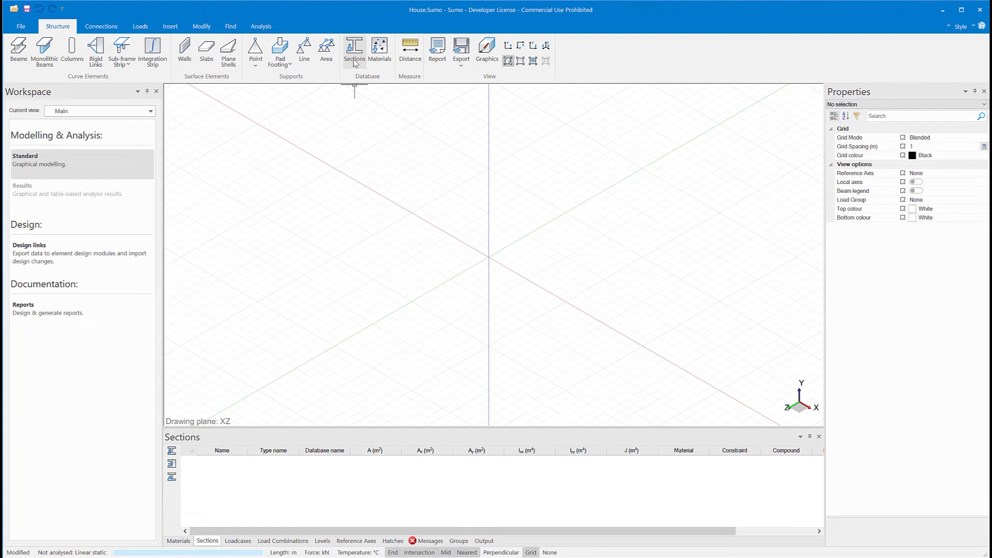
- Add 152x152x30 steel, 300x300 concrete and 48x225 timber sections from the section database
left_click(353, 48)
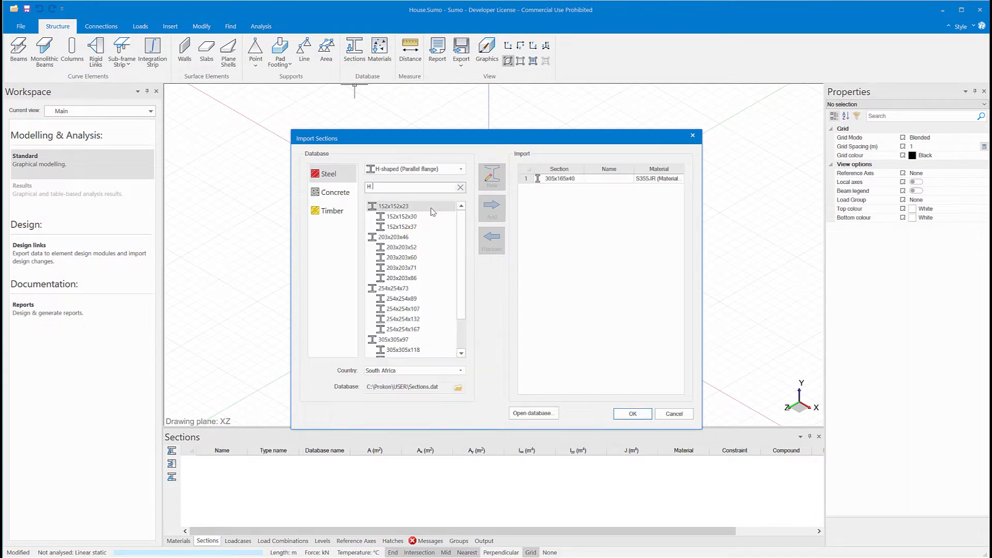
left_click(491, 209)
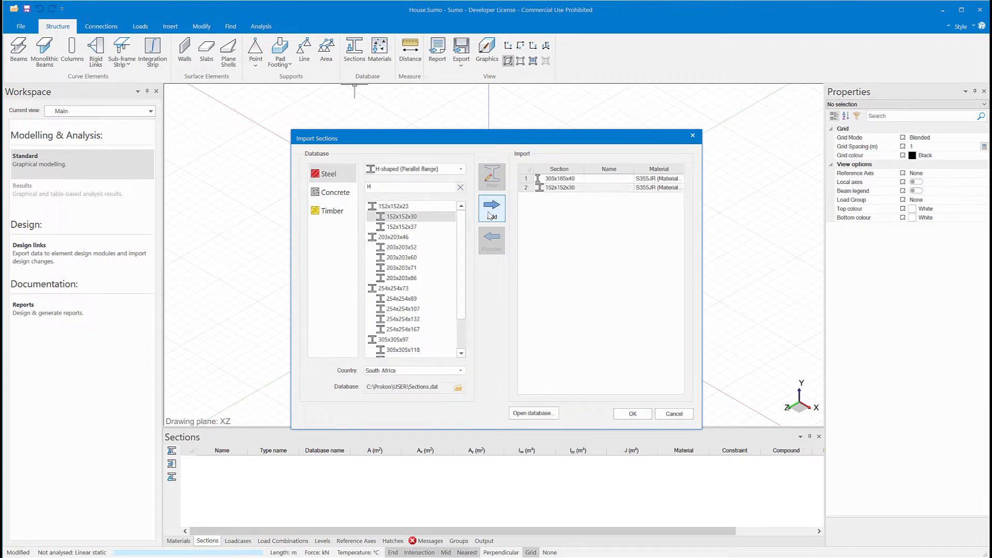
left_click(336, 193)
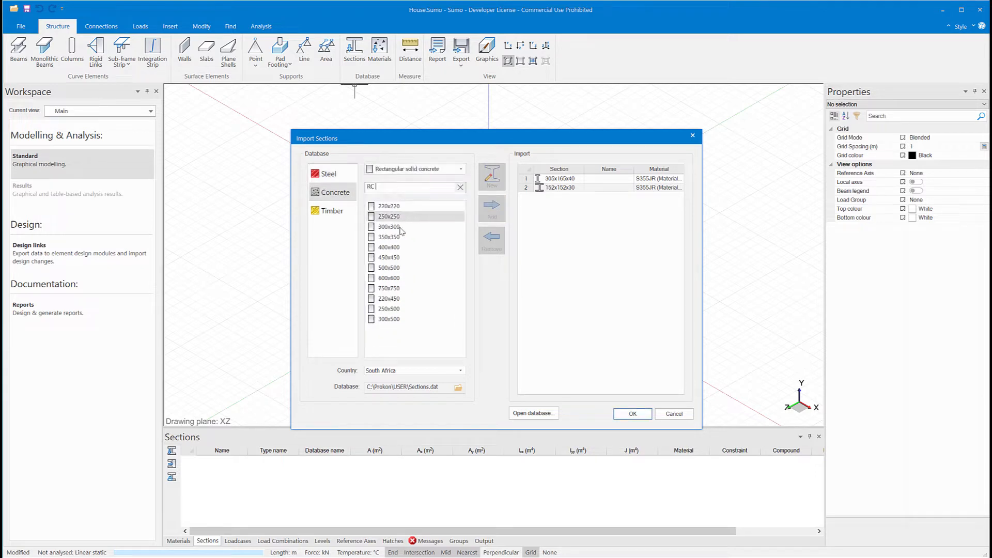
left_click(491, 209)
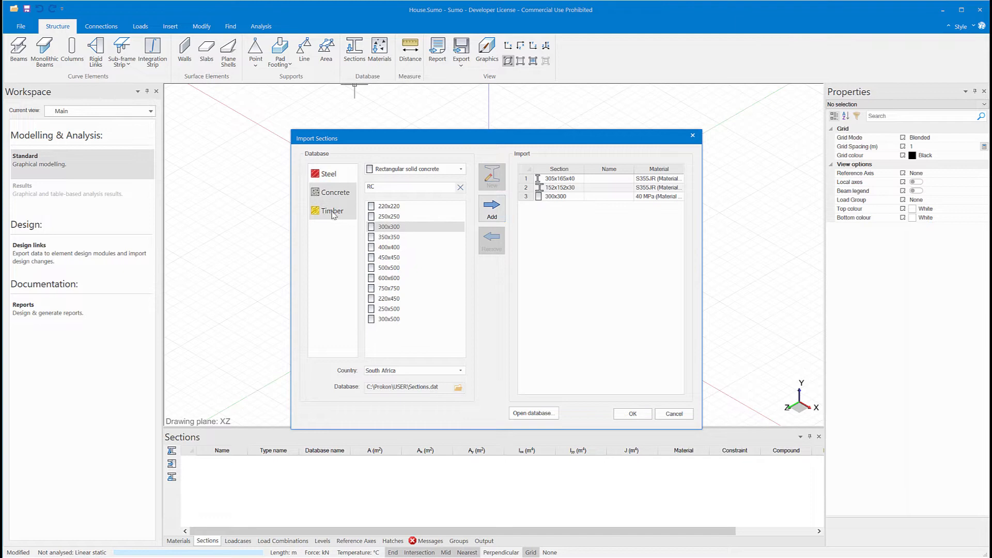
left_click(332, 210)
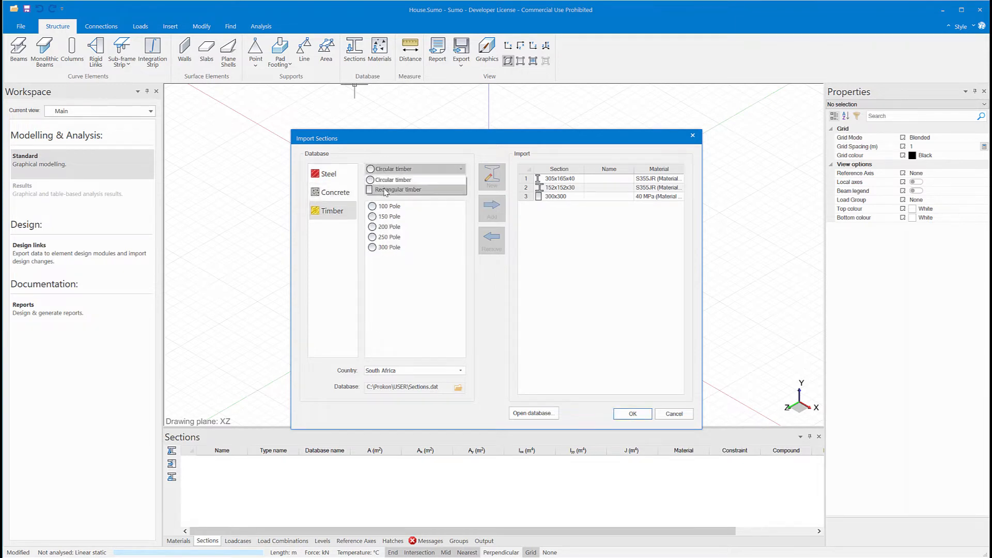
left_click(397, 189)
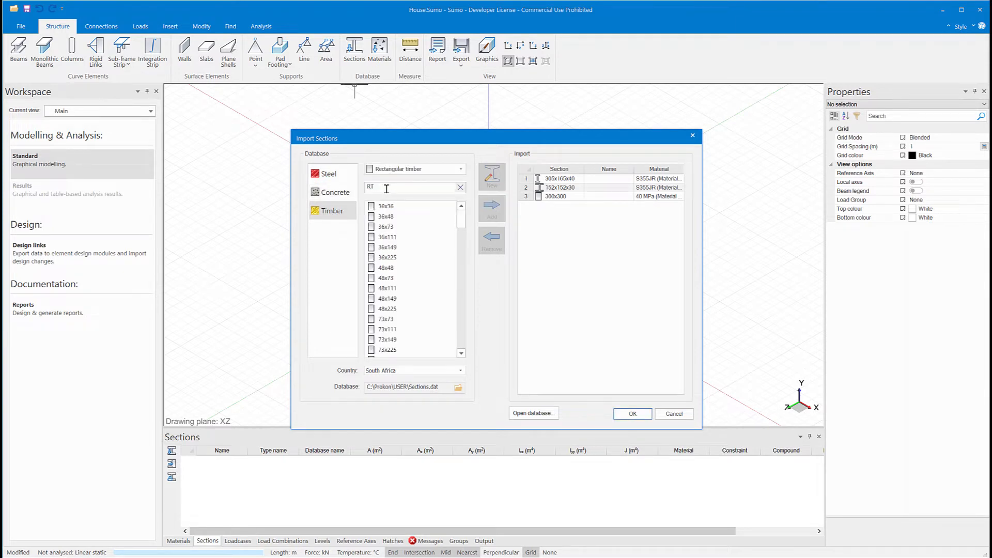
left_click(491, 209)
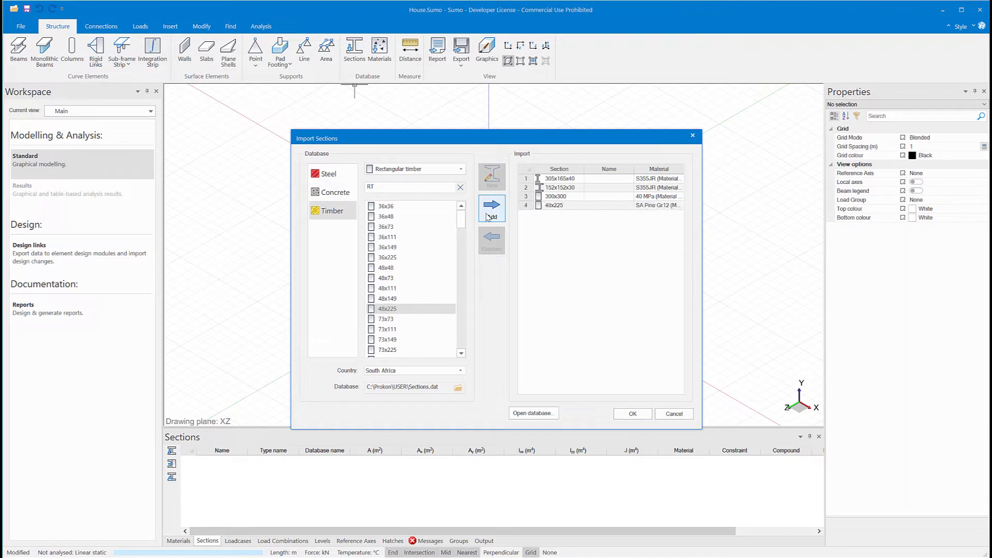
left_click(631, 413)
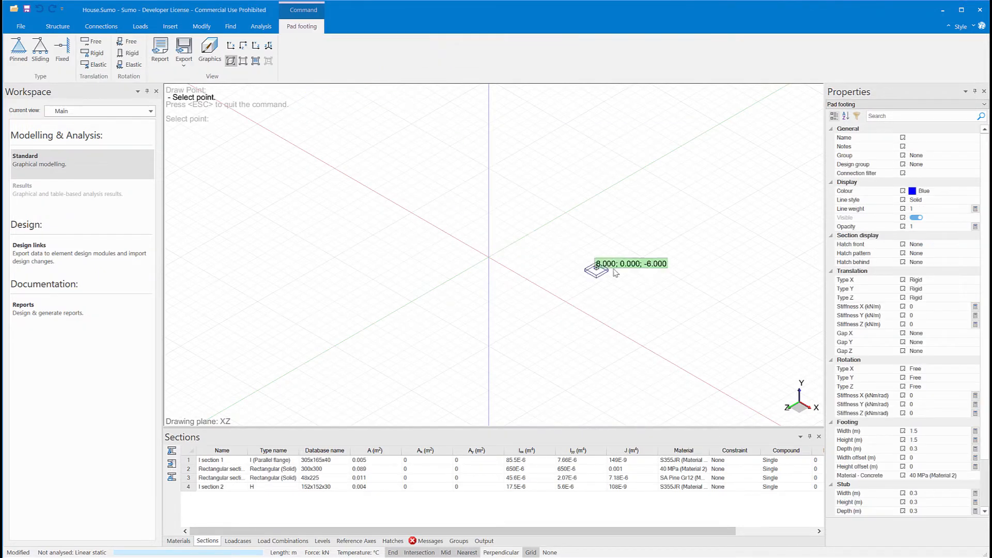
mouse_move(695, 297)
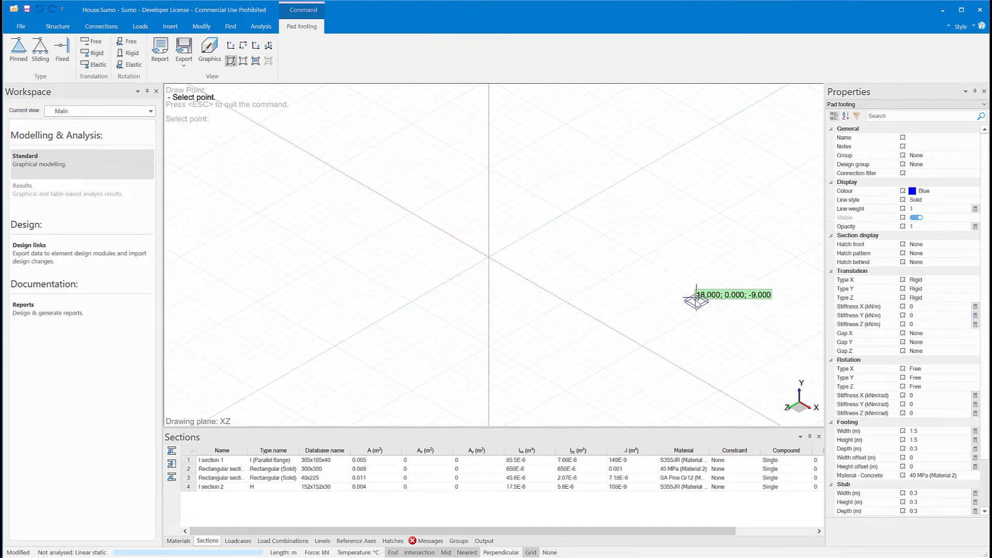
- Place a pad footing at a grid point and give the column a 152x152x30 section
left_click(487, 265)
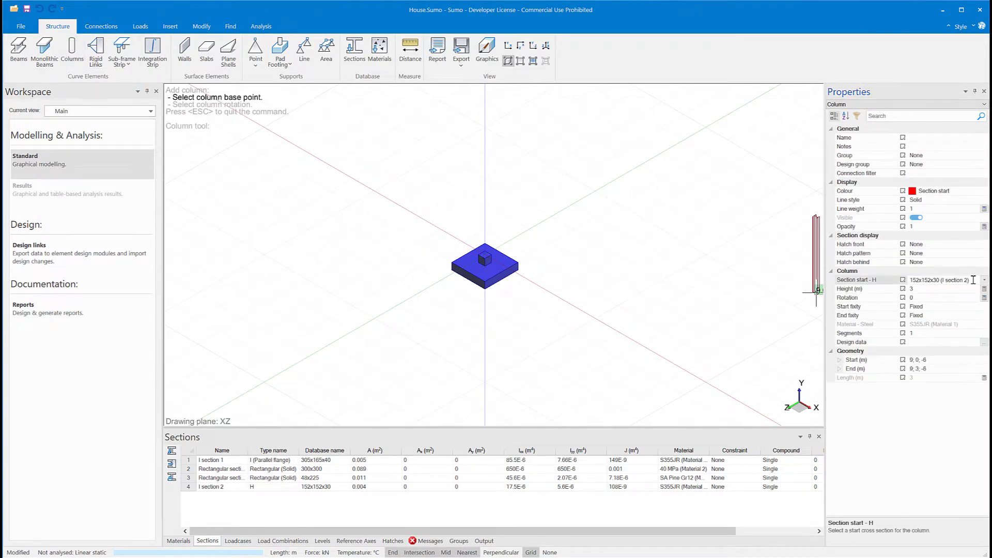
left_click(985, 279)
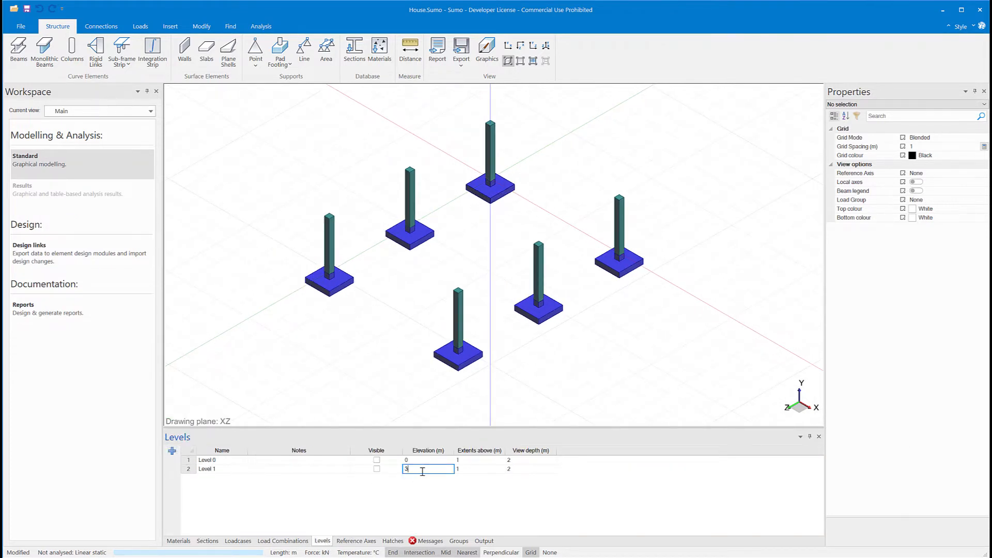
- Switch the current view to Level 1
left_click(151, 111)
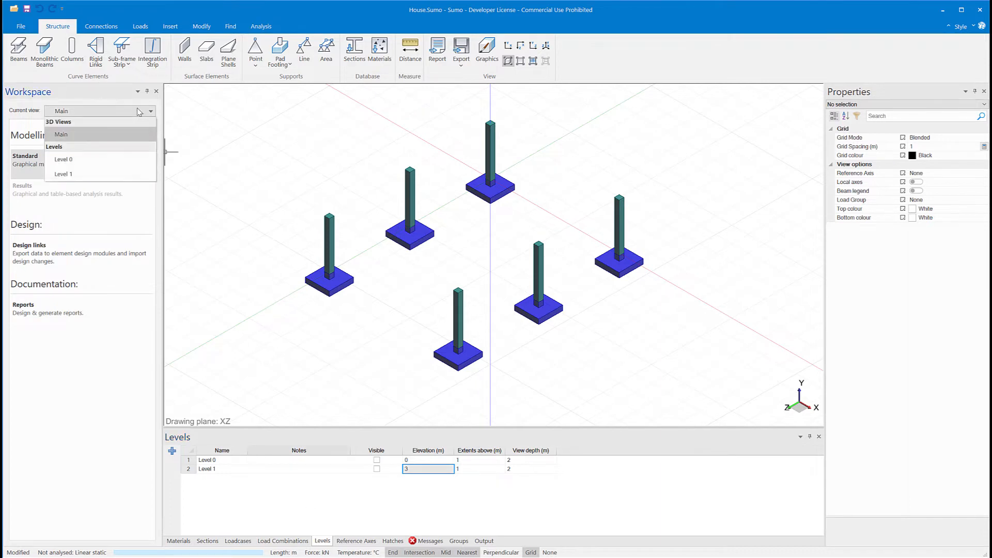
left_click(62, 174)
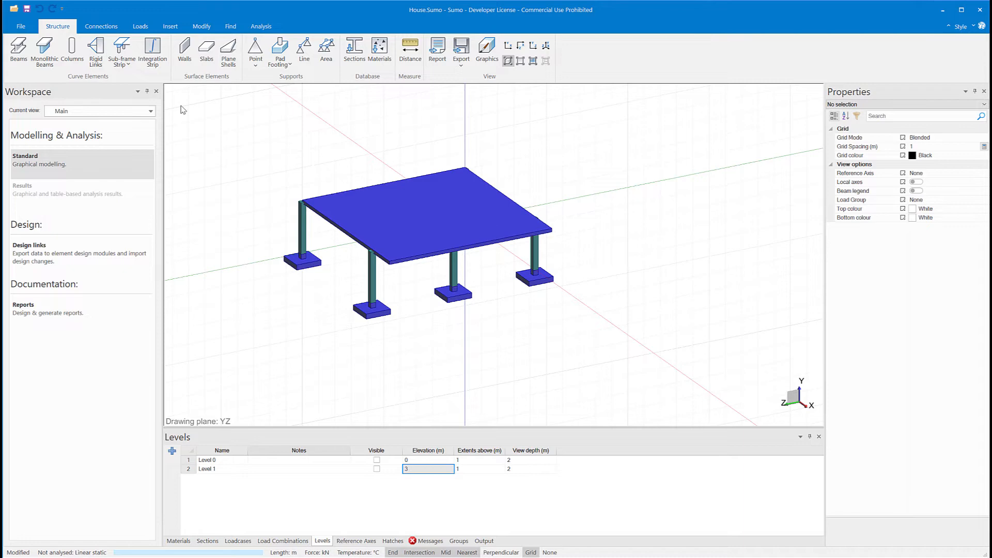
- Draw a 300 mm deep, 275 mm offset, 40 MPa monolithic beam along the slab edge
left_click(43, 50)
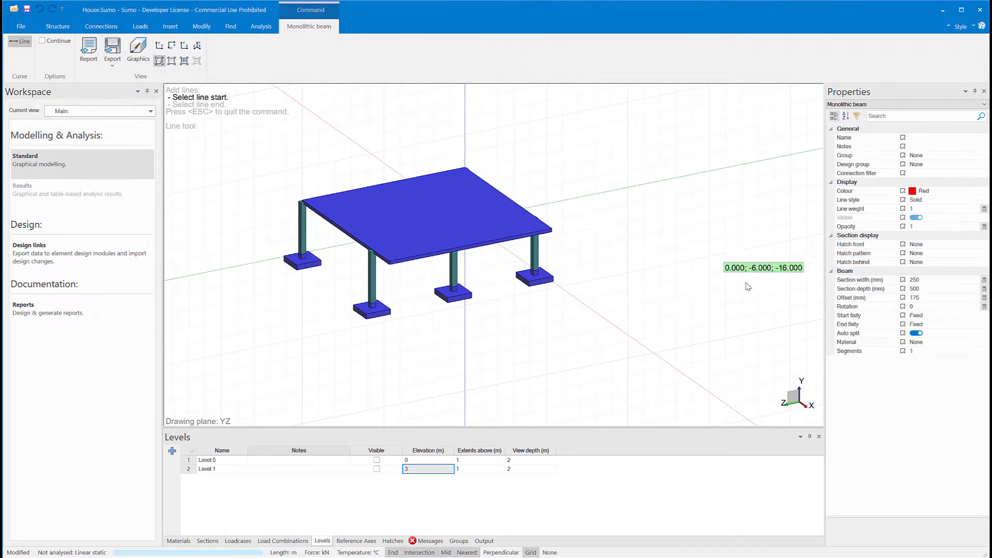
left_click(914, 289)
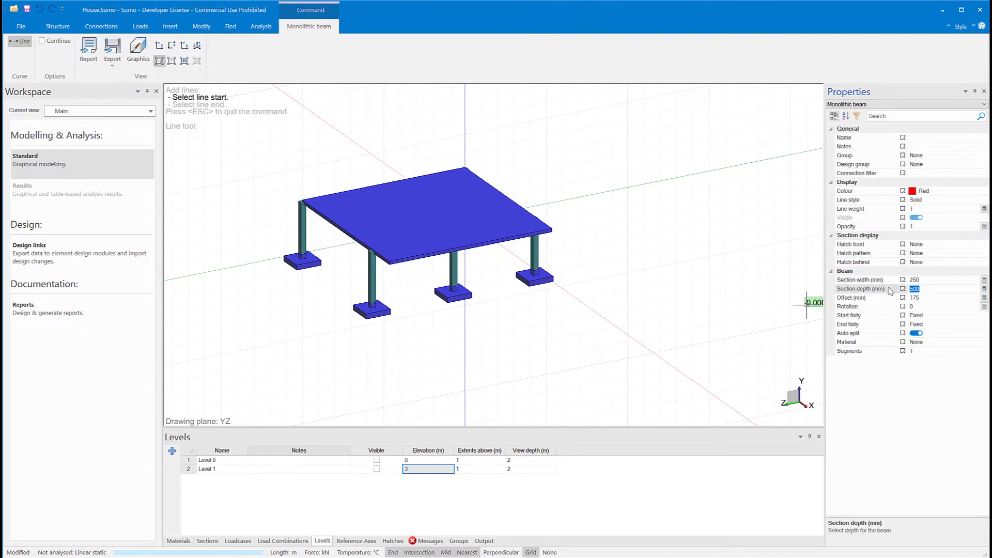
type("300")
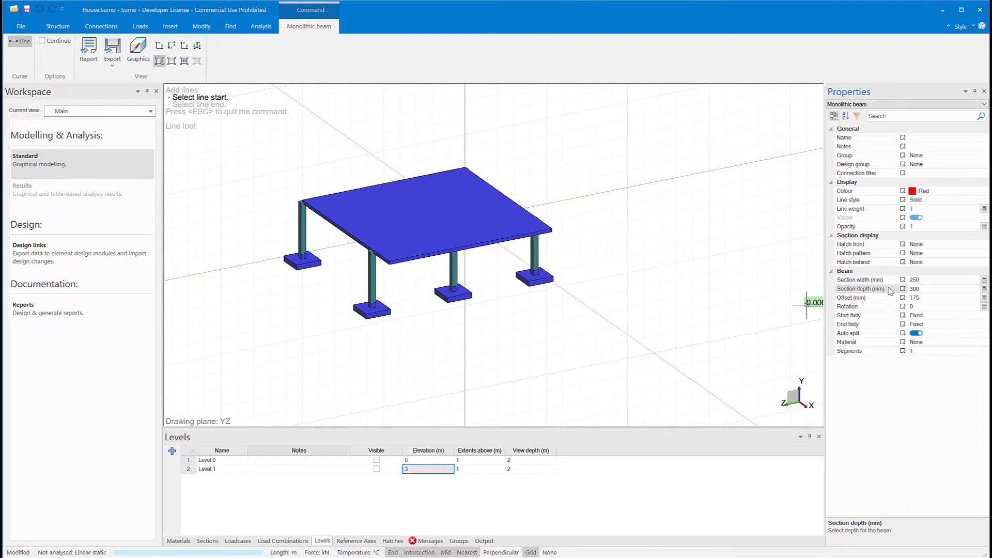
left_click(941, 298)
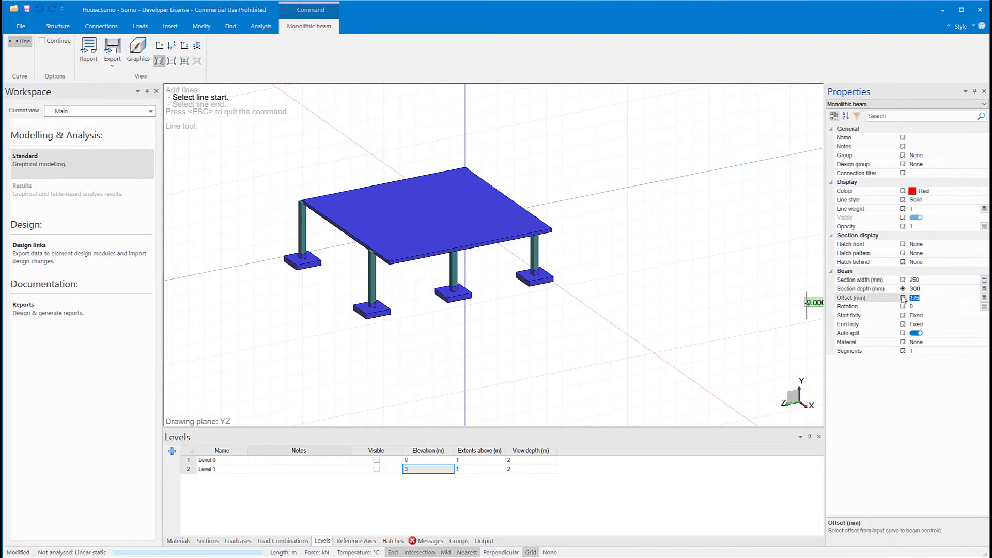
type("275")
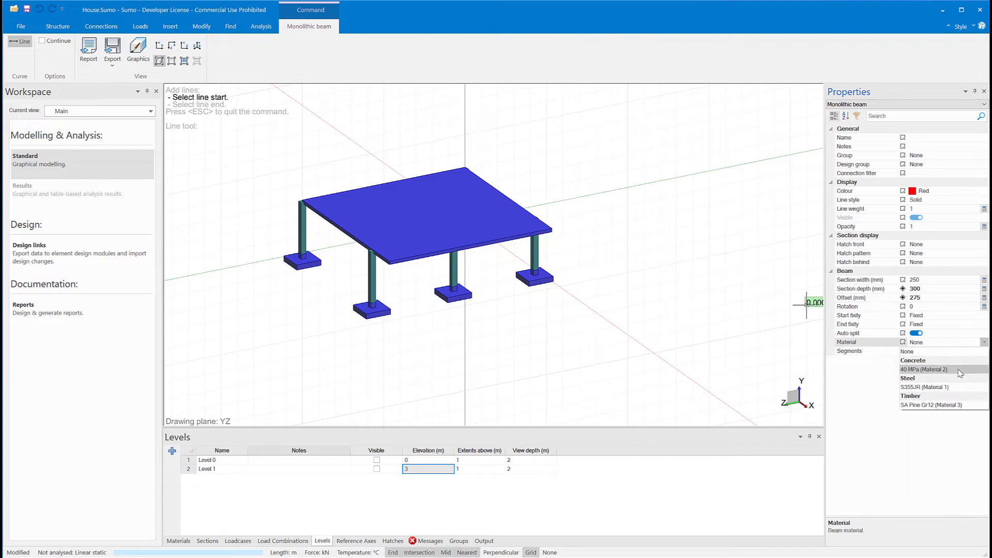
left_click(924, 369)
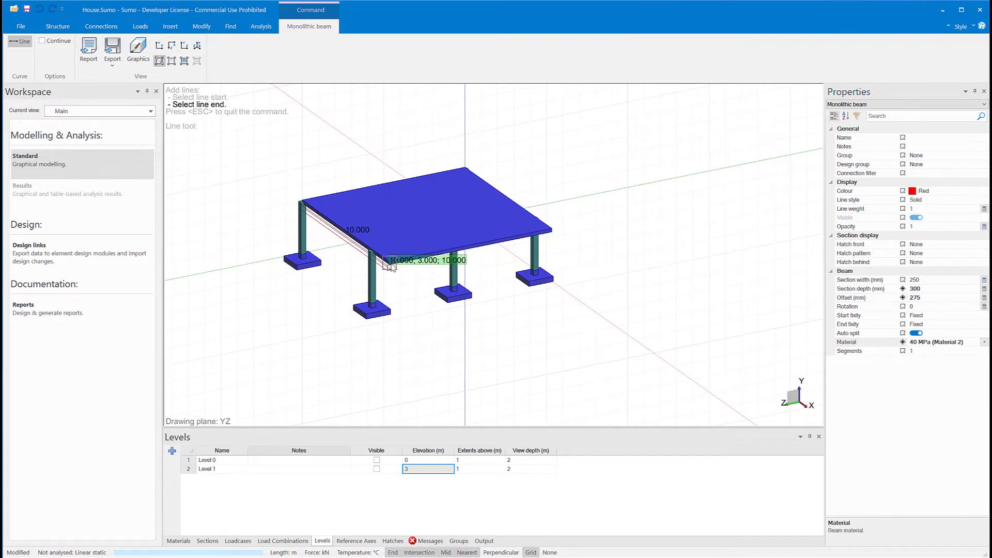
left_click(390, 265)
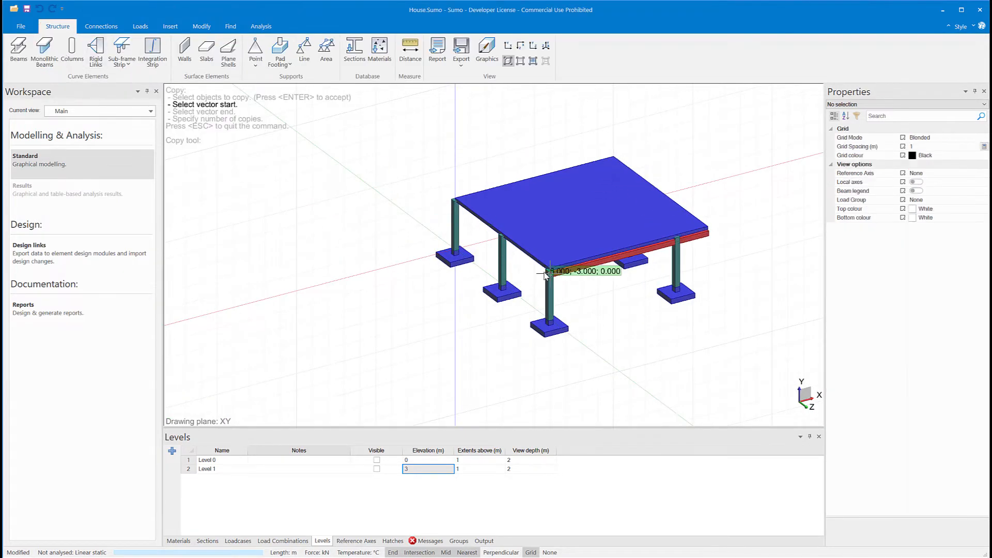
- Copy the edge beam across to the opposite slab edge
left_click(549, 271)
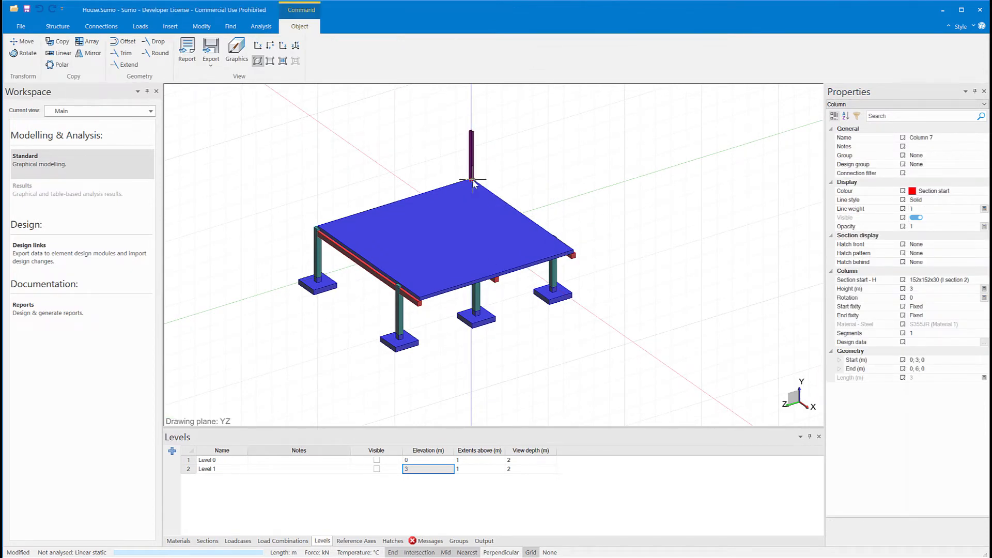
- Place upper-storey columns at the slab corners
left_click(72, 47)
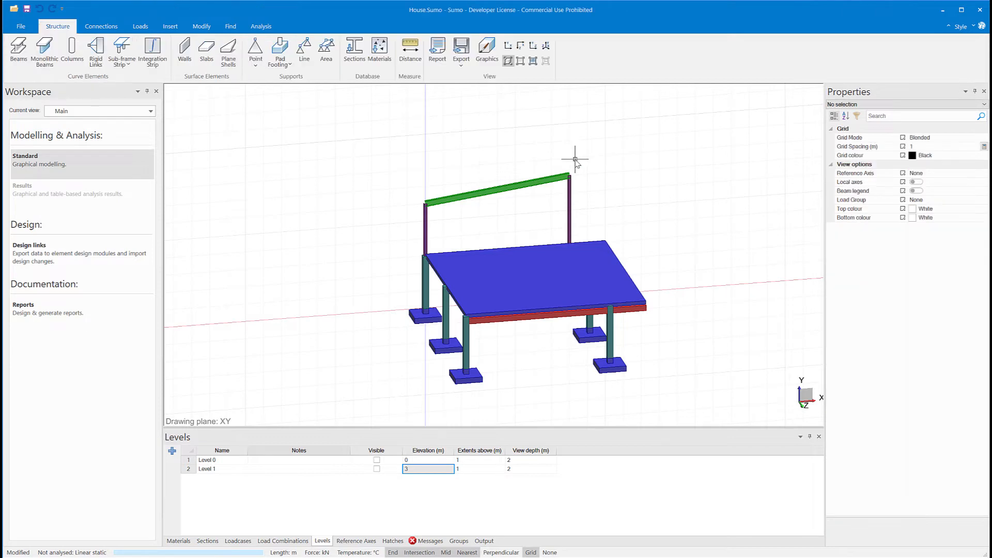
left_click(170, 26)
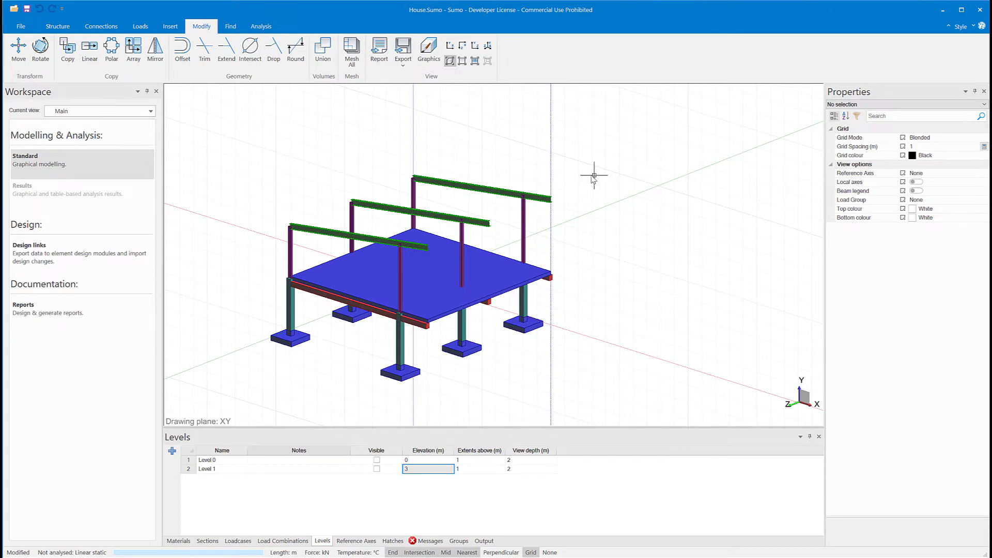
- Draw a roof beam starting from the top of the rear column
left_click(56, 25)
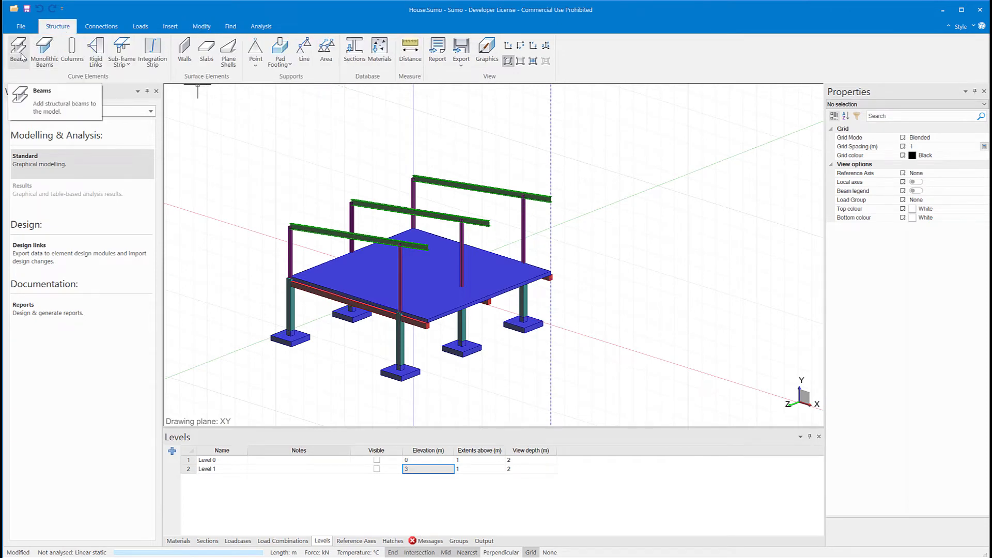
left_click(17, 50)
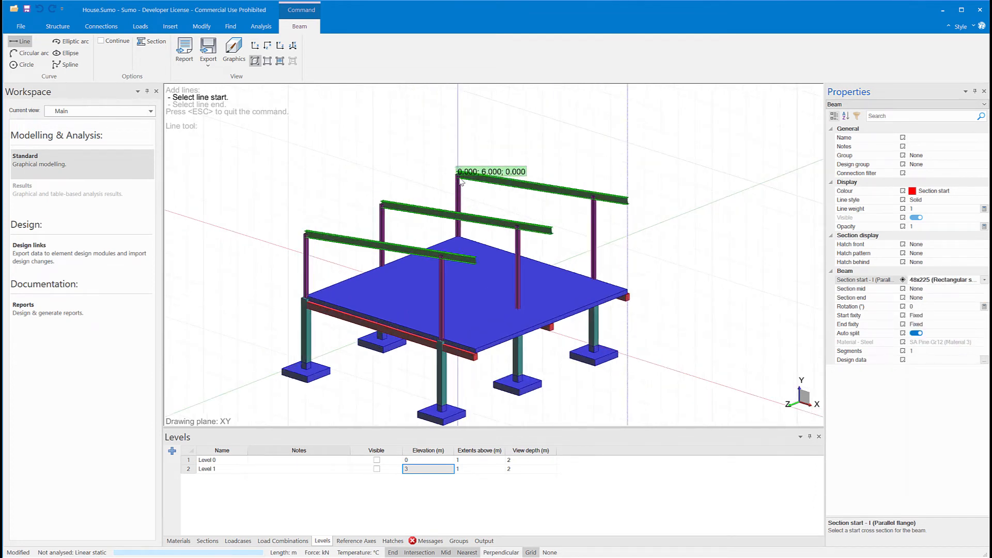
left_click(460, 179)
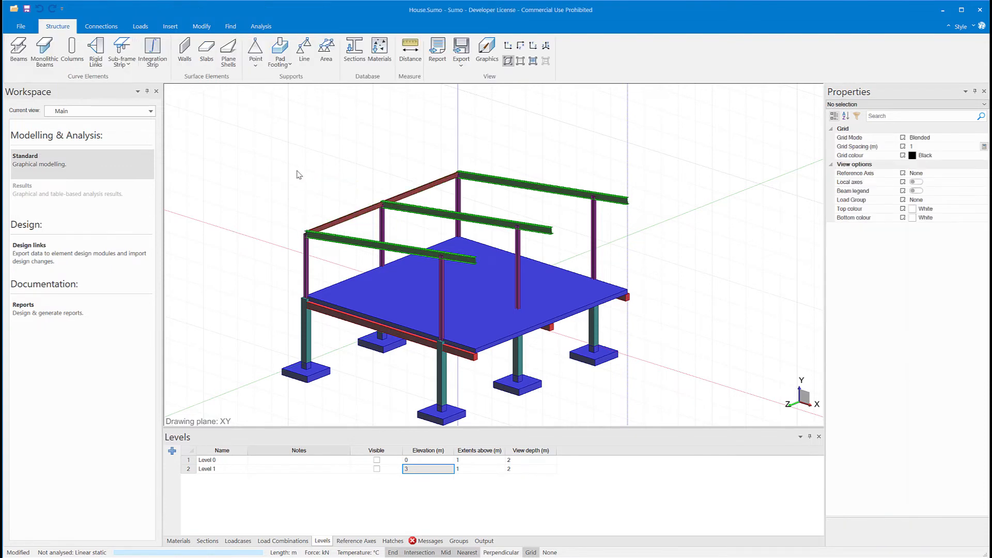
left_click(207, 540)
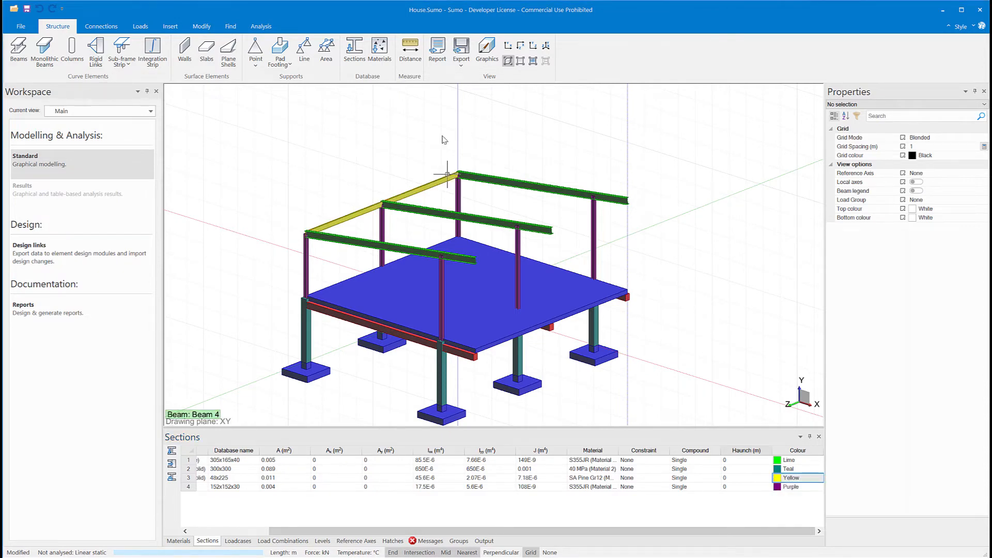
- Copy the selected roof members across to fill the roof
left_click(169, 26)
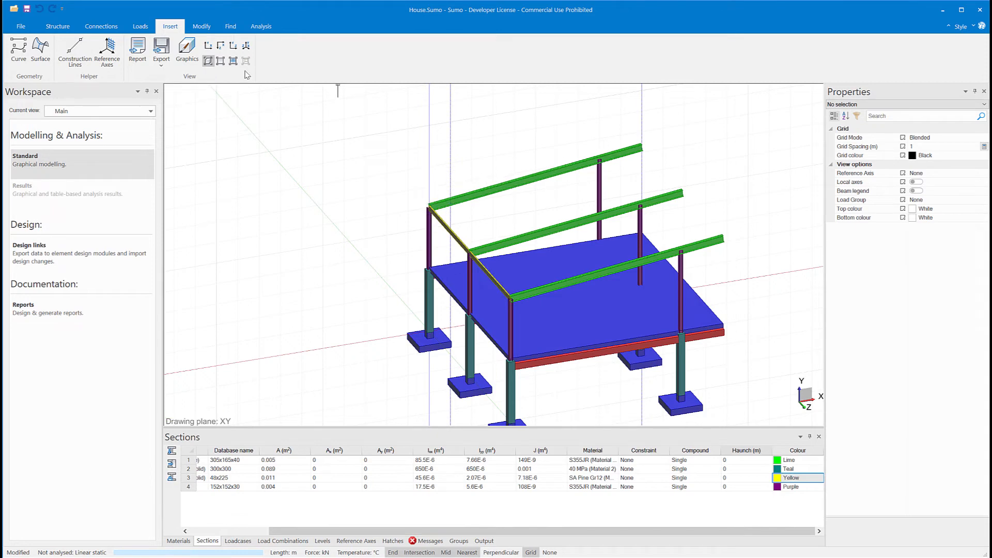
left_click(57, 26)
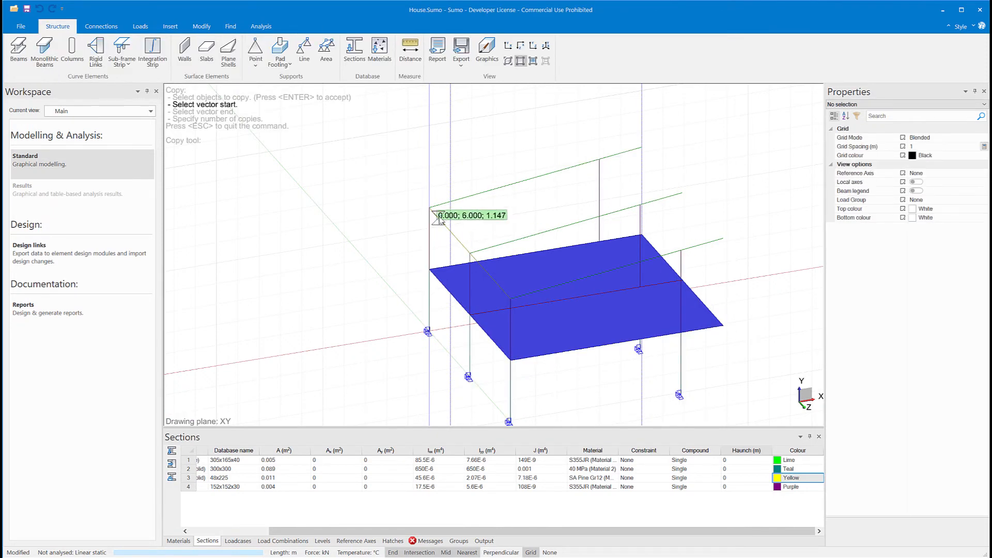
left_click(437, 218)
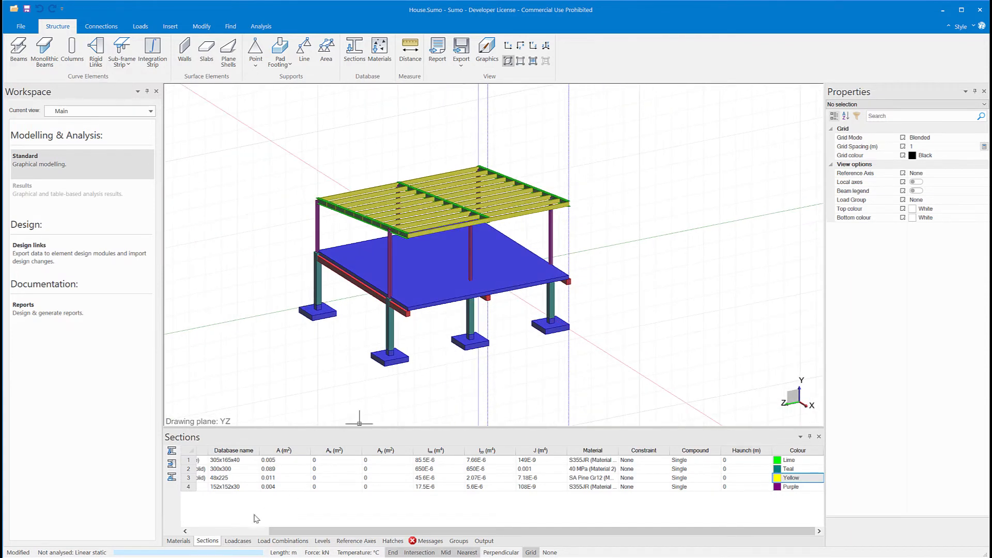
- Define DEAD and LIVE load cases and combination C1 with LIVE factored 1.60
left_click(237, 540)
type("LIVE")
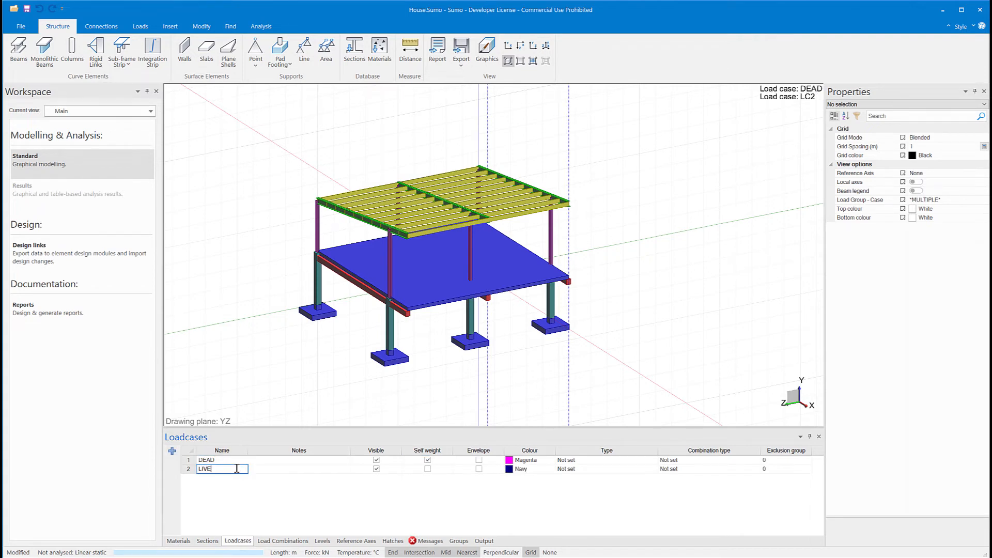
left_click(283, 540)
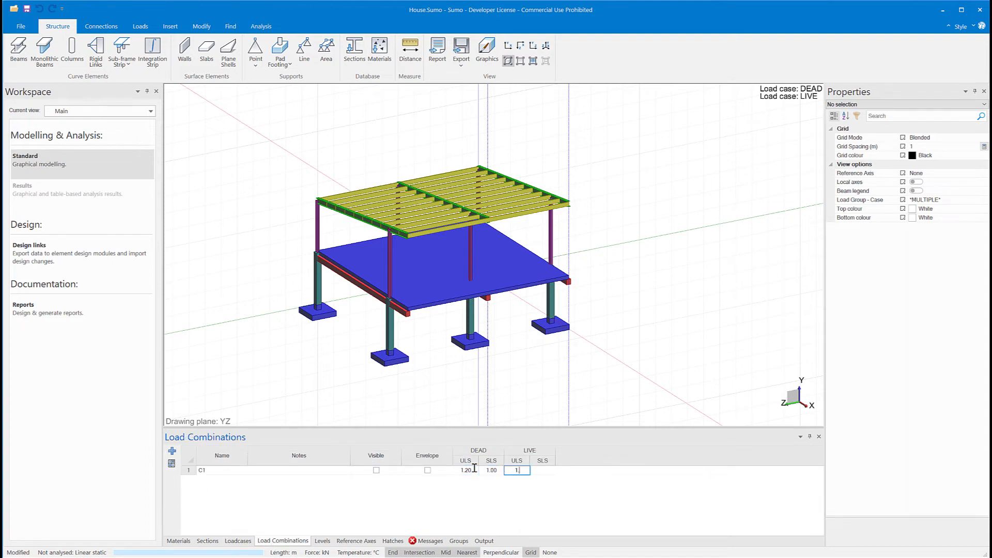
type("1.60")
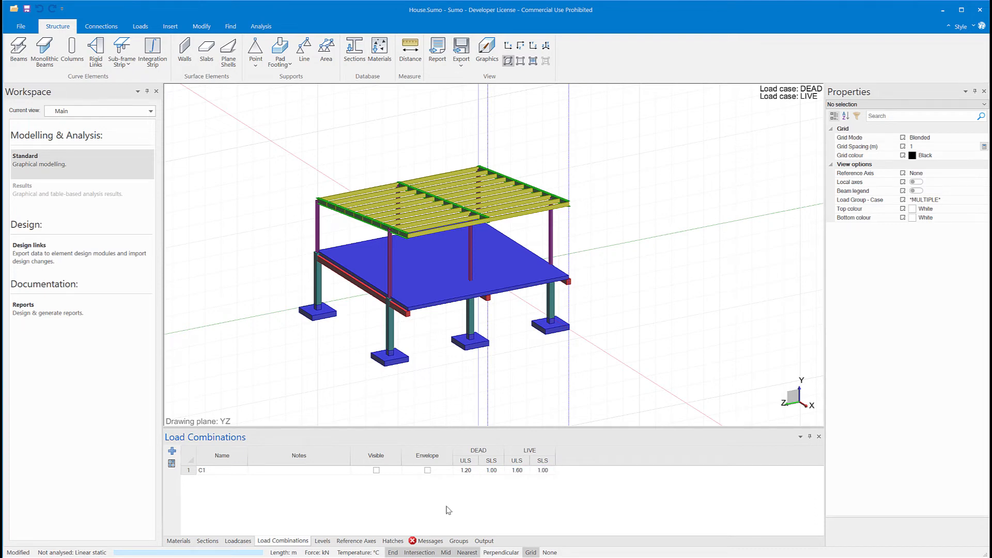
left_click(238, 541)
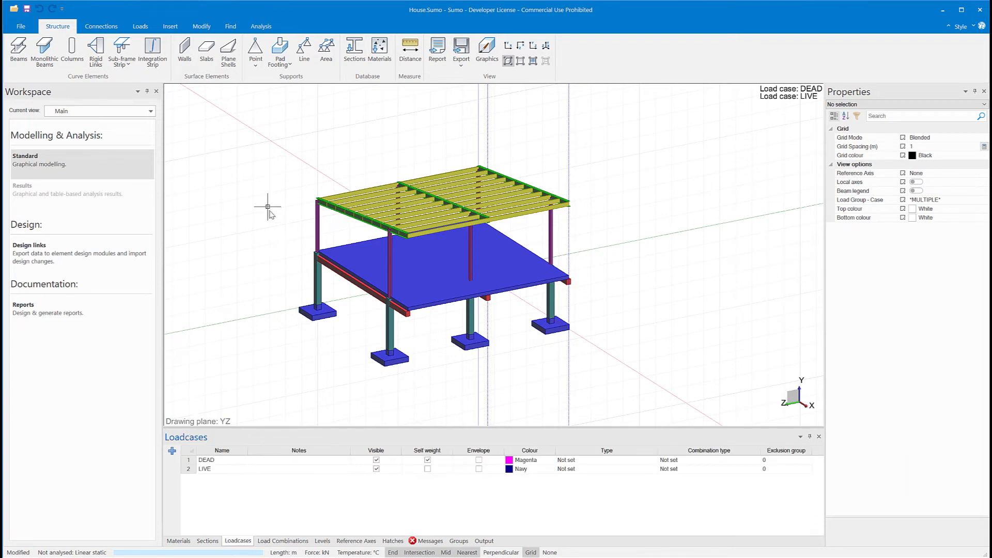
- Add slab area loads with intensity -1.5 and assign their load case
left_click(140, 26)
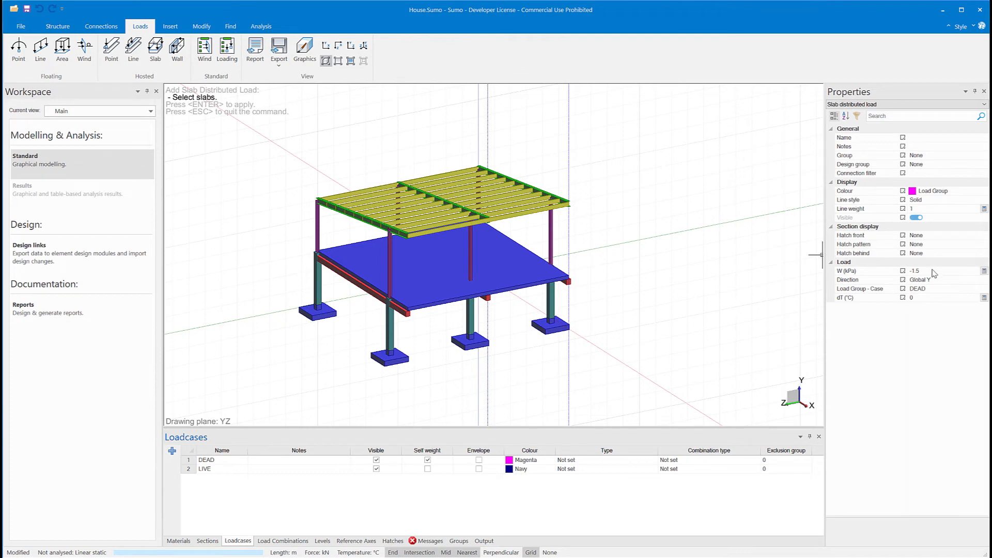
left_click(939, 270)
type("-2.5")
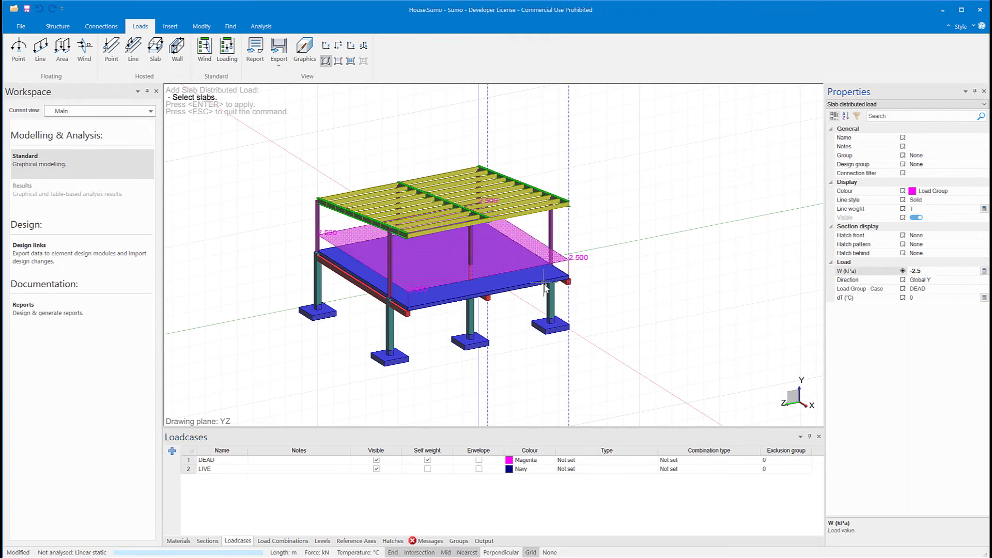
left_click(936, 270)
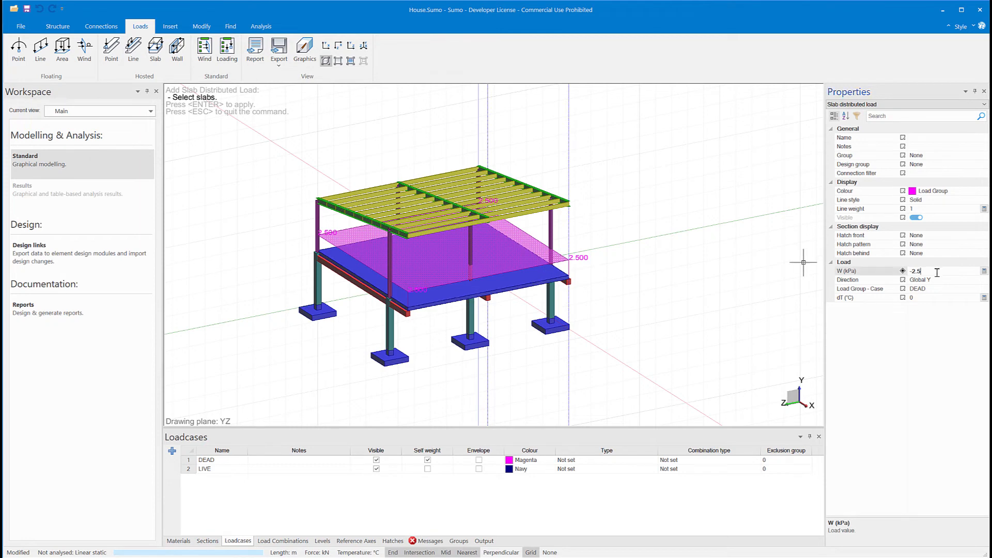
type("-1.5")
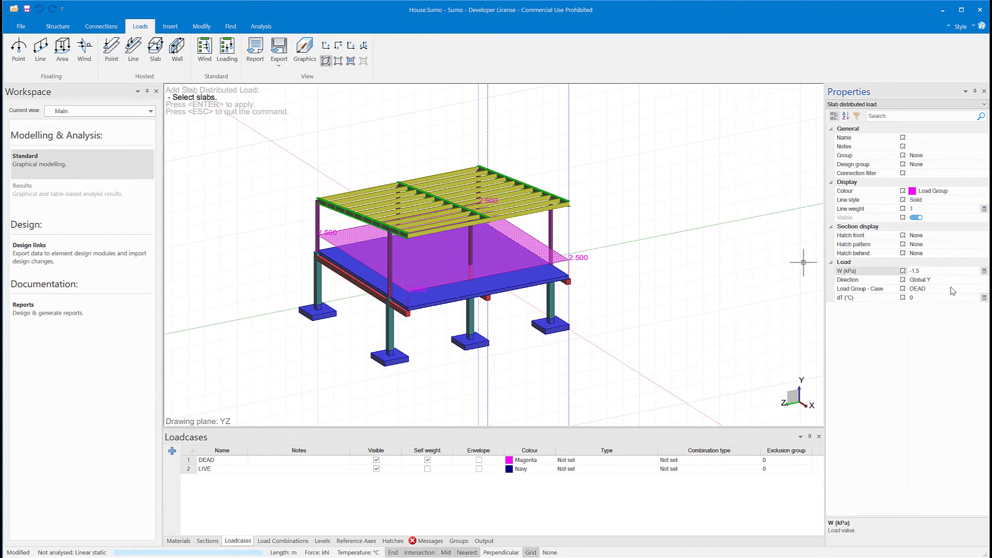
left_click(939, 288)
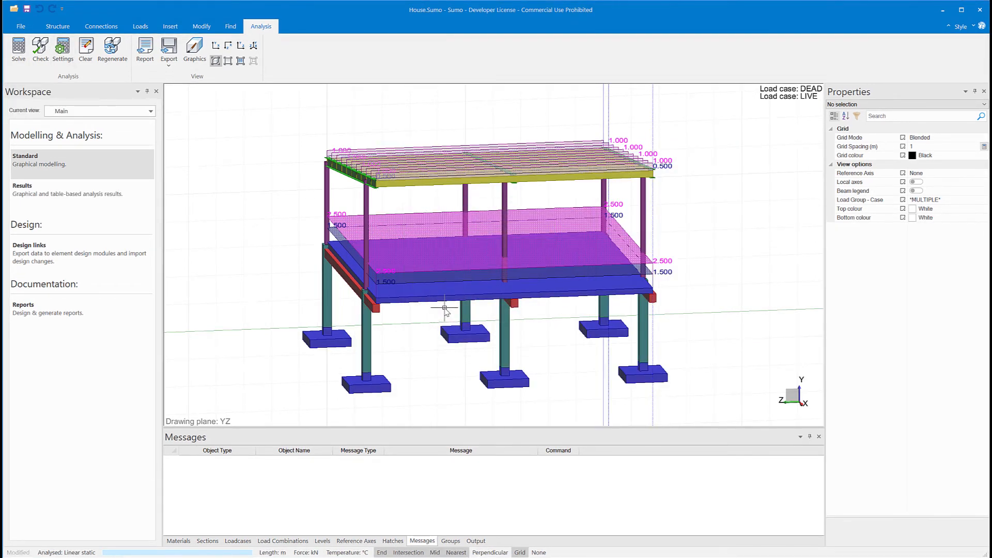
- Open the displacement results and animate the DEAD load deflected shape
left_click(22, 186)
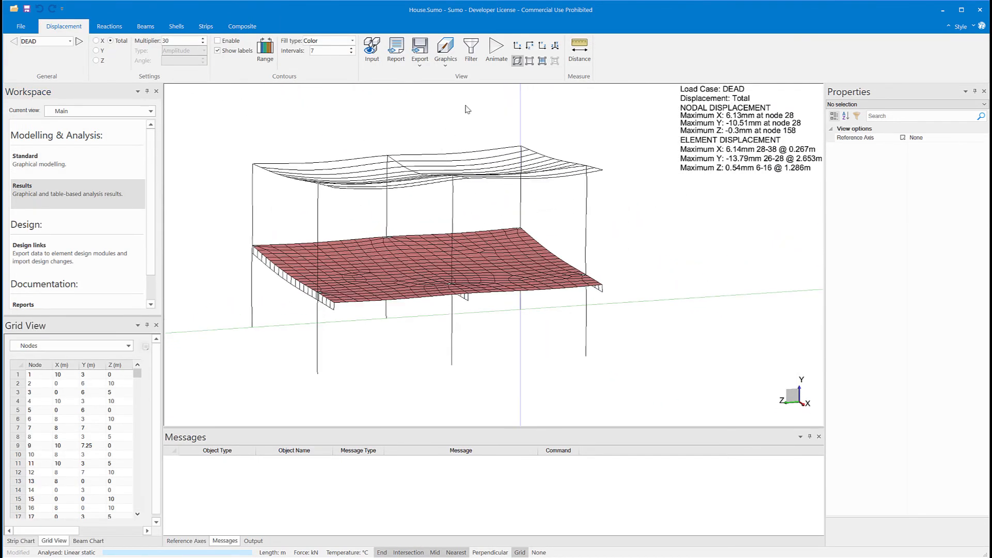
left_click(496, 47)
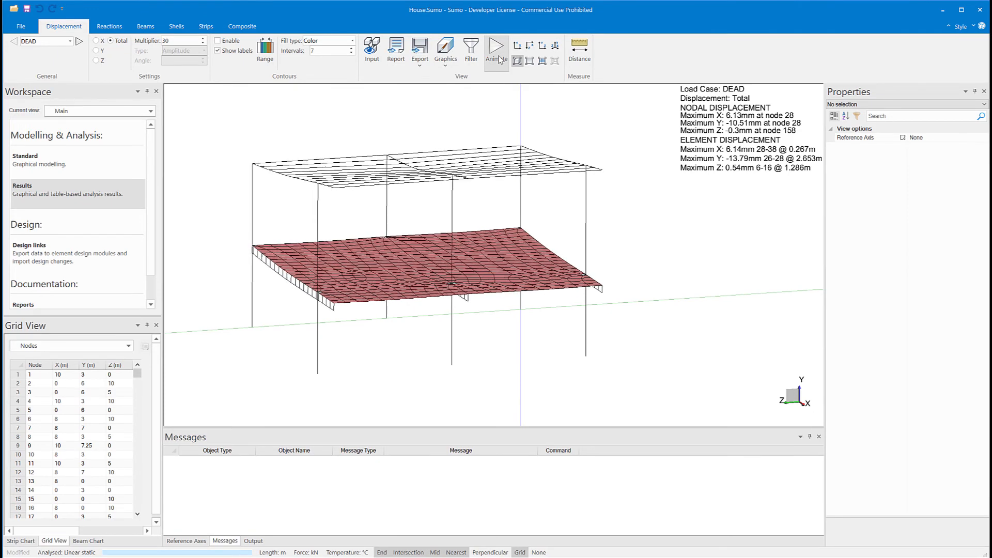
left_click(496, 47)
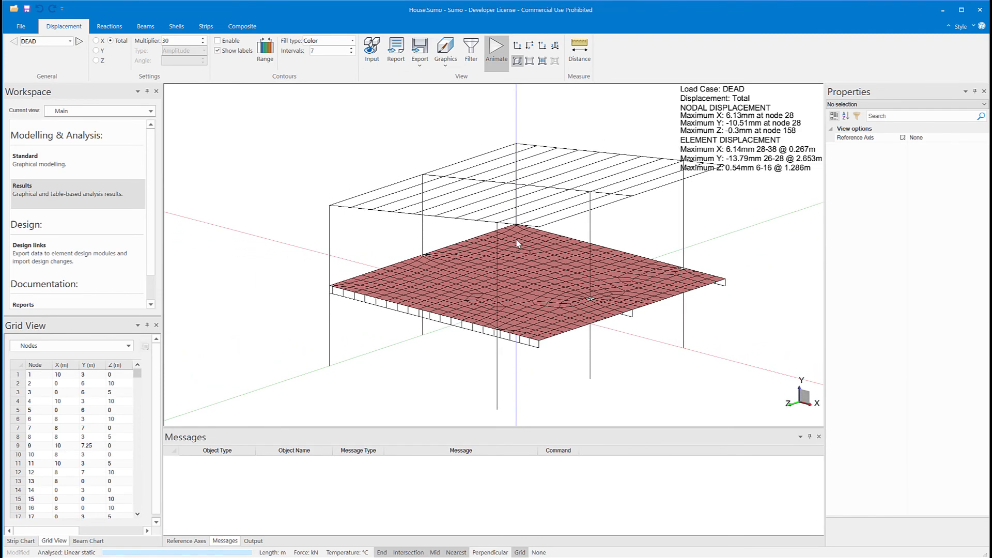
left_click(496, 48)
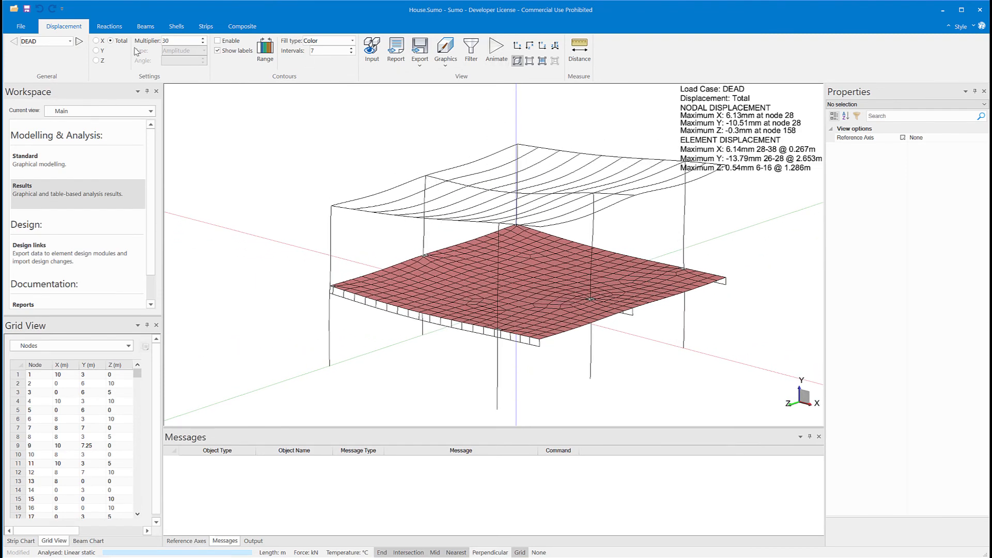
- Step to LIVE and C1 displacements, animate C1, and show C1 support reactions
left_click(79, 41)
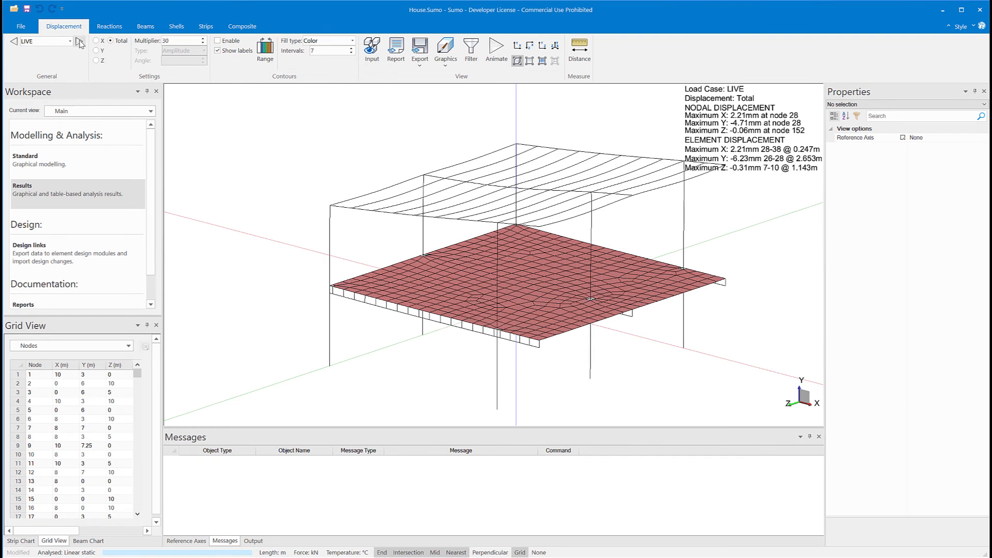
left_click(79, 42)
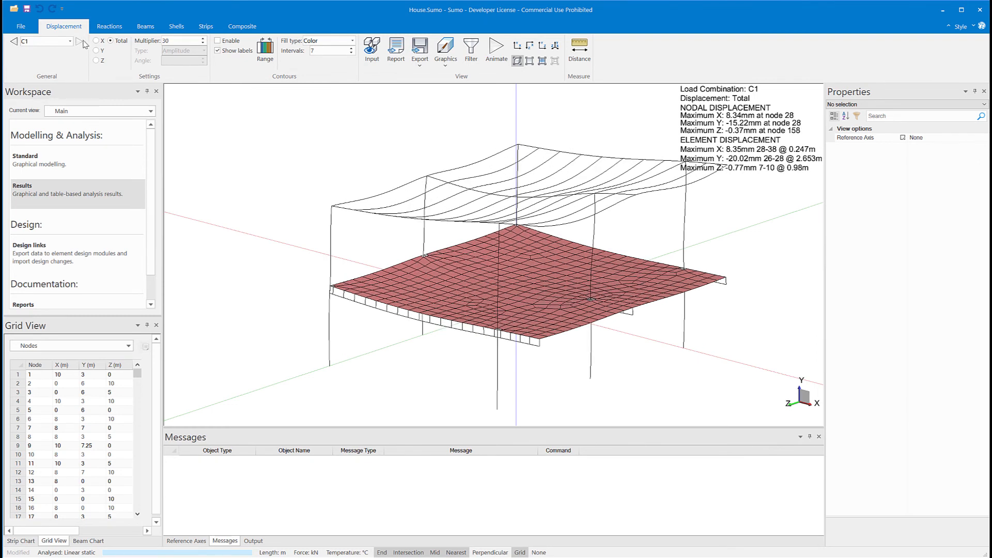
left_click(496, 47)
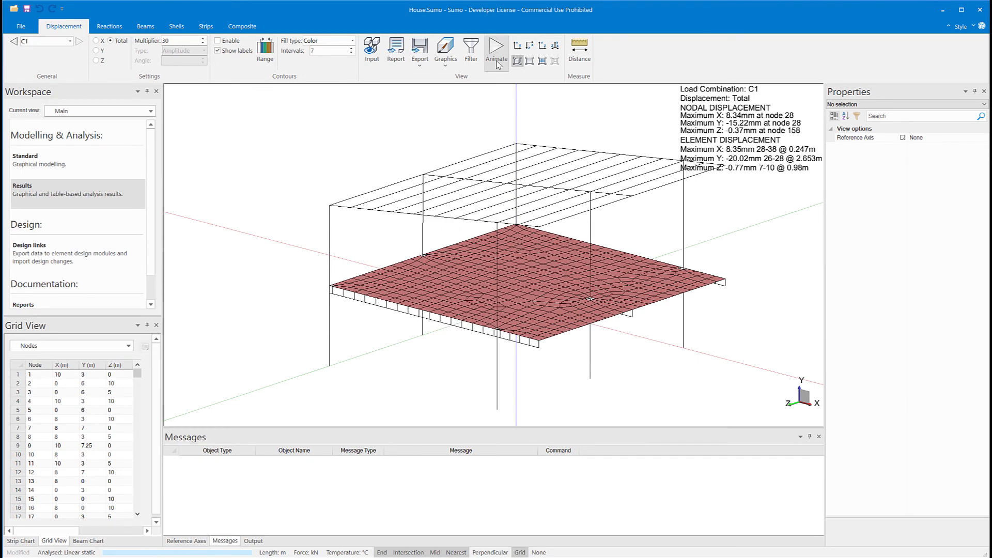
left_click(496, 47)
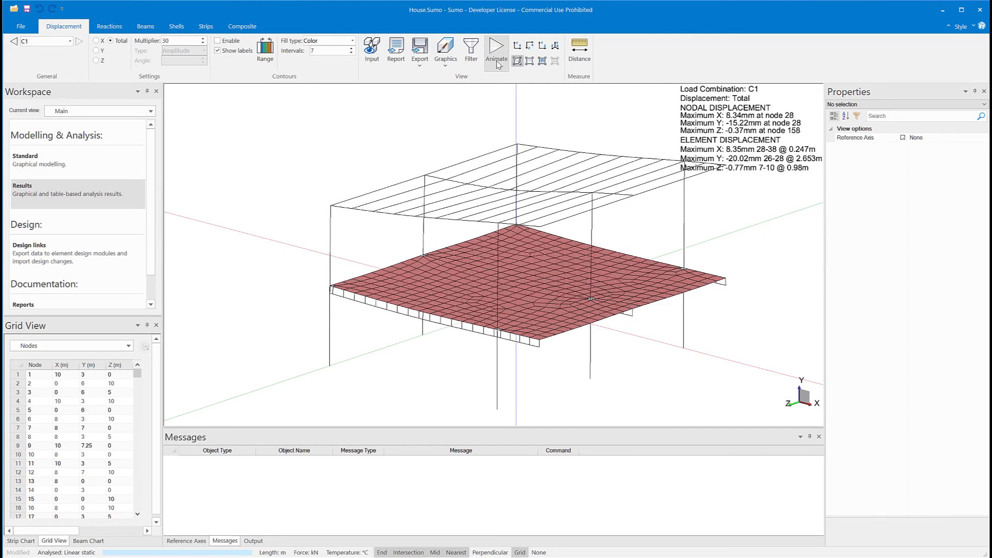
left_click(109, 26)
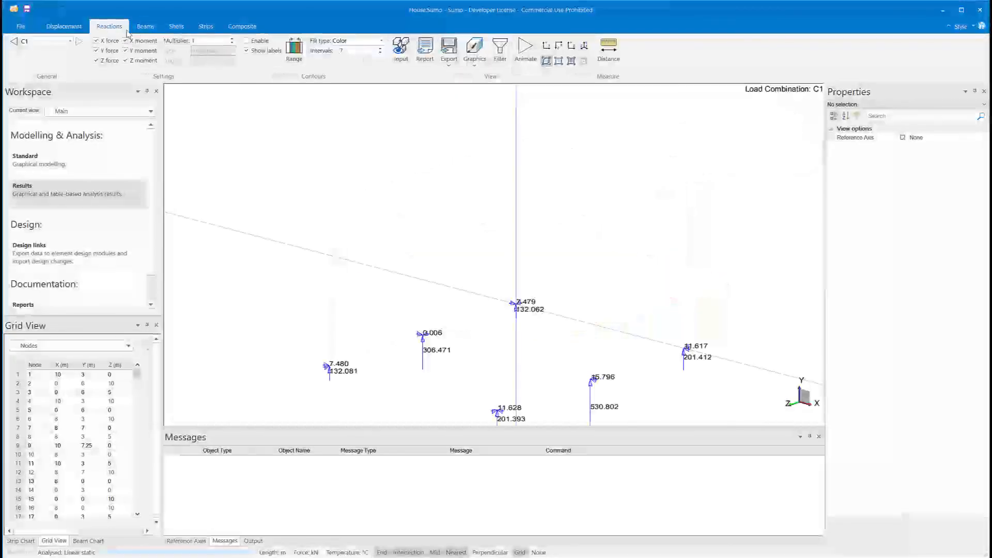
- Display C1 beam axial force, X moment and Y shear diagrams, then slab contours
left_click(144, 26)
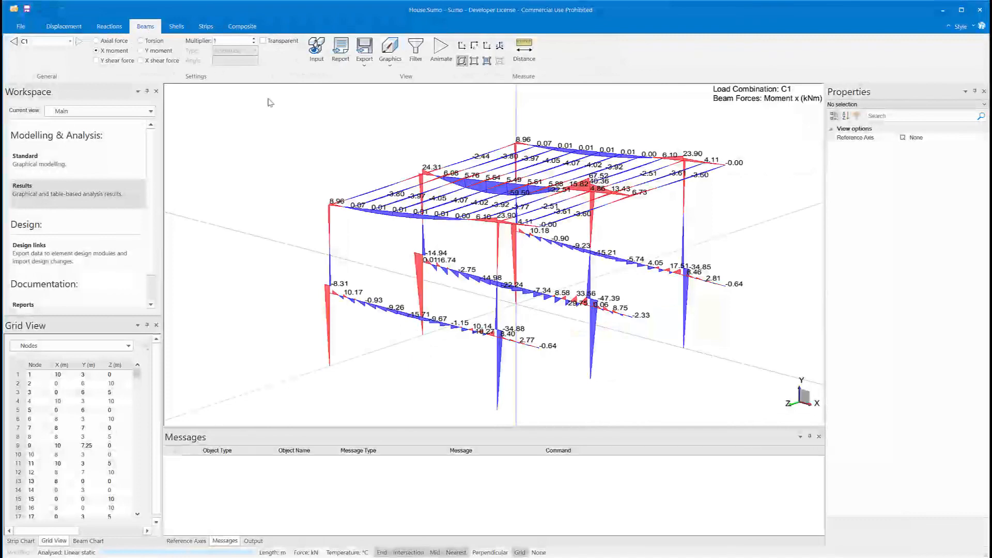
left_click(96, 40)
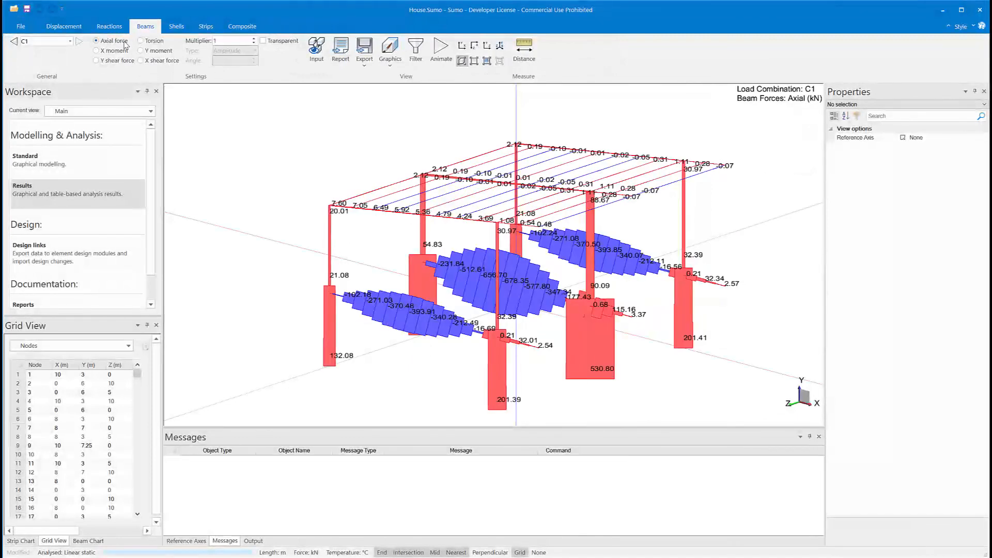
left_click(96, 50)
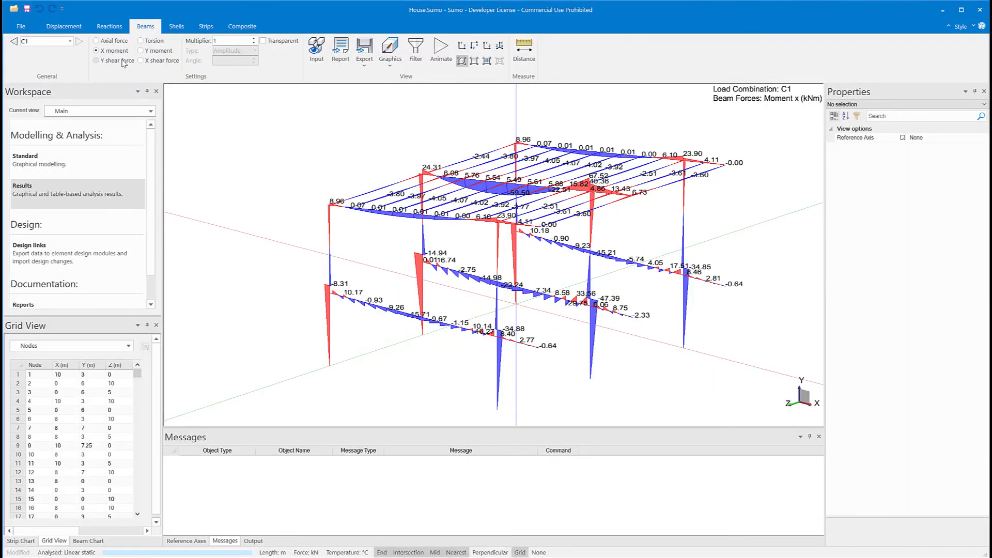
left_click(96, 60)
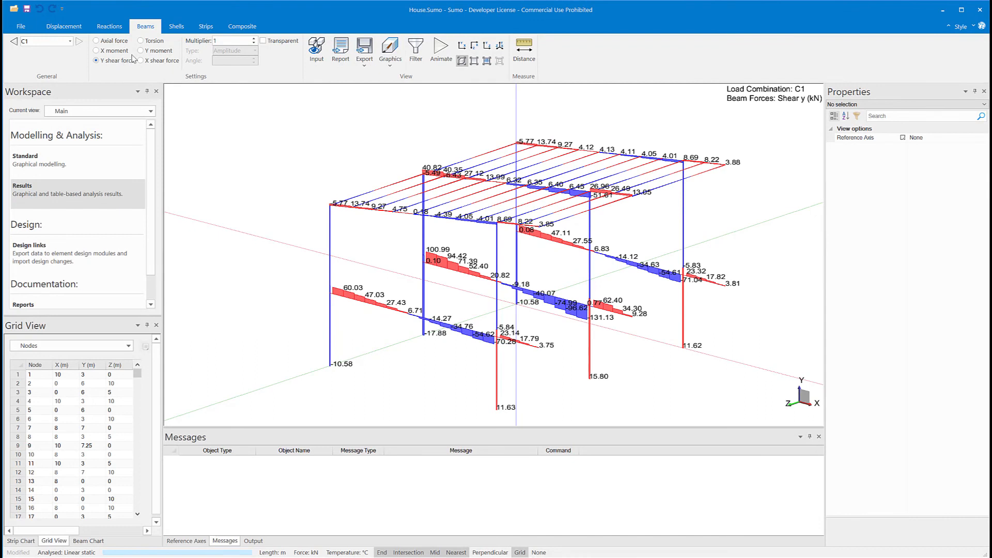
left_click(176, 26)
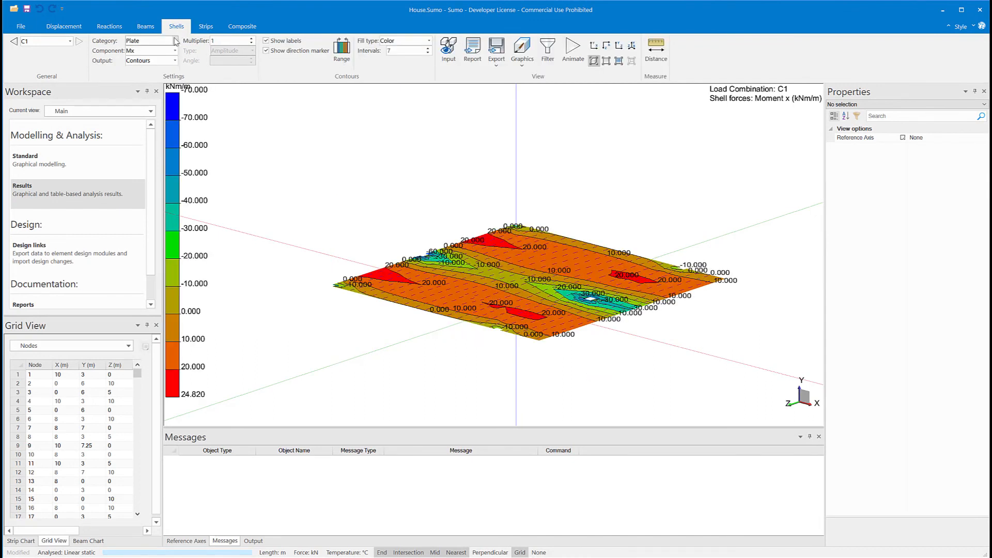
- Switch the slab contour component from Mx to My
left_click(172, 51)
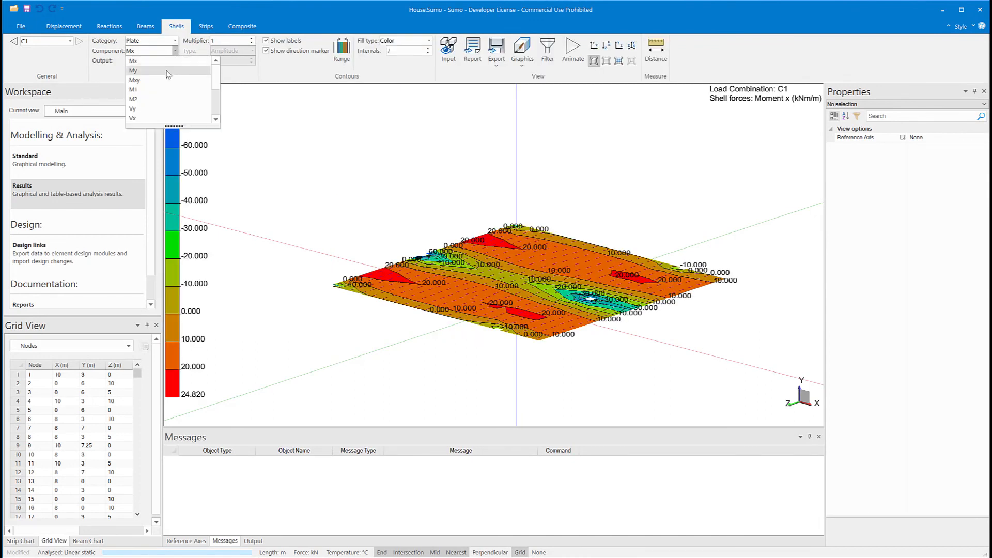
left_click(133, 70)
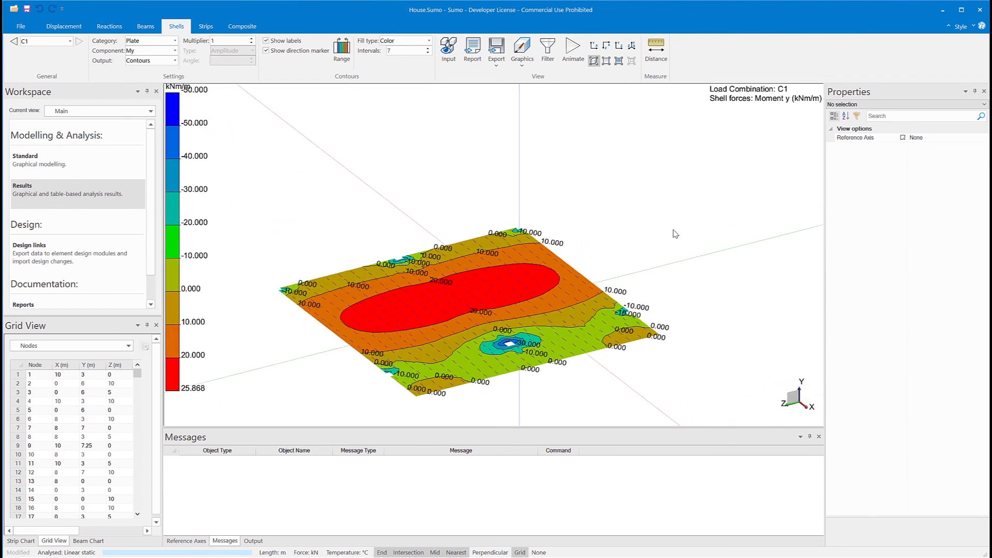